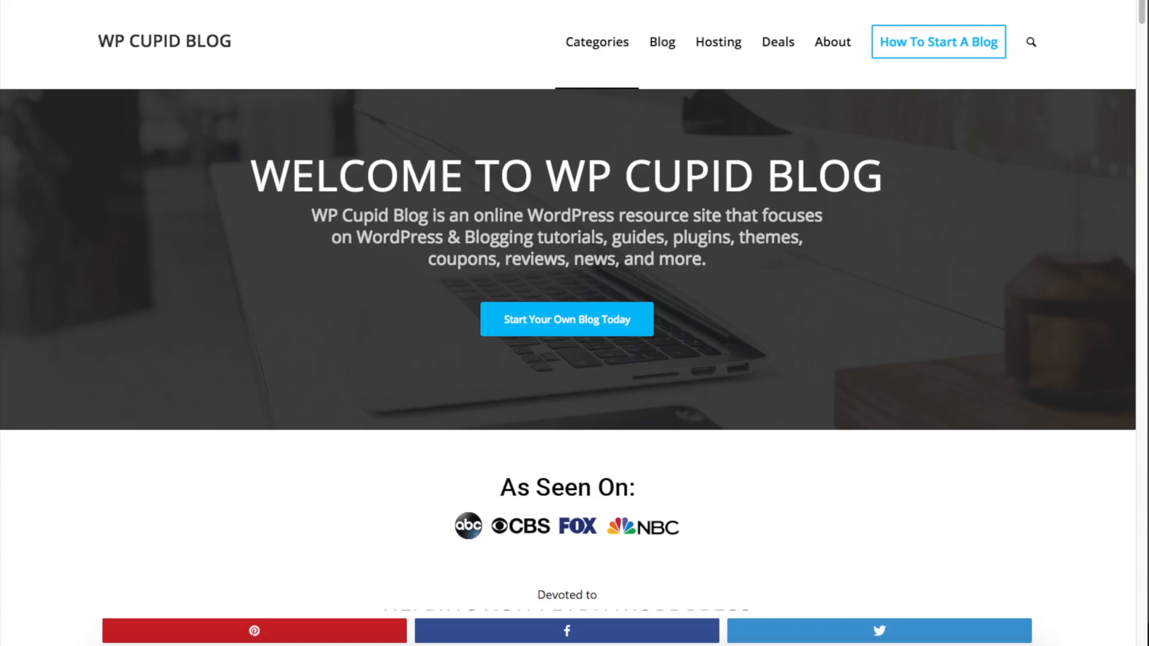
Step: Open an example blog from the WP Cupid Blog home page and scroll through it
{"action": "left_click", "coordinate": [938, 41]}
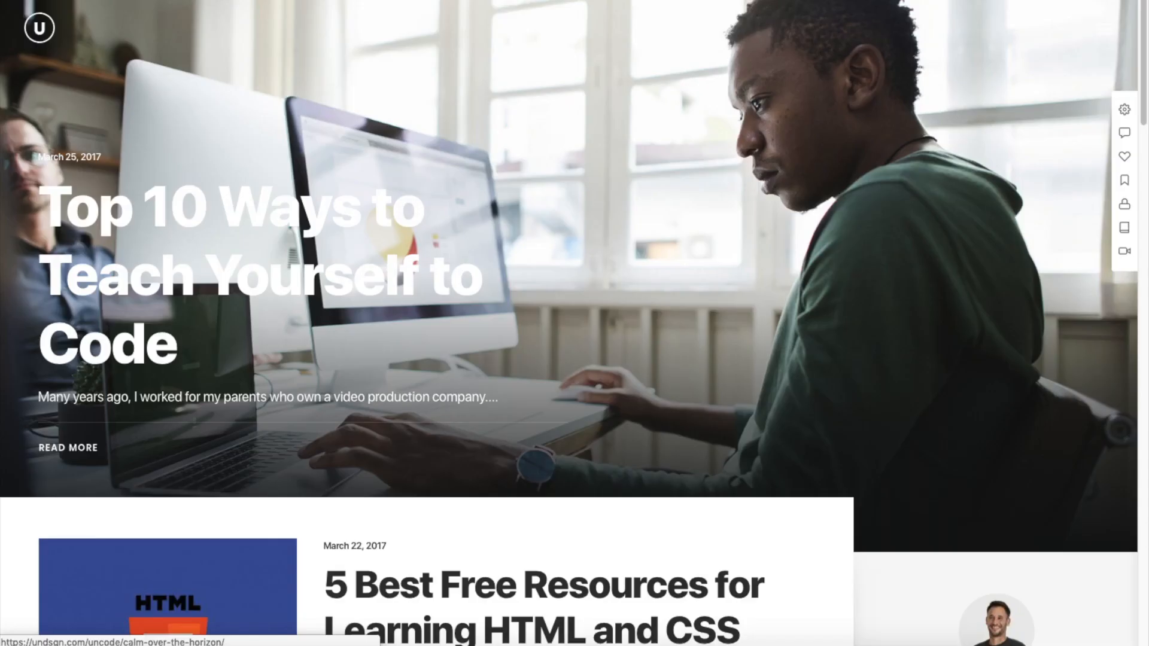
{"action": "scroll", "scroll_direction": "down", "scroll_amount": 3}
{"action": "type", "text": "wpcupidblog.com/go/bluehost"}
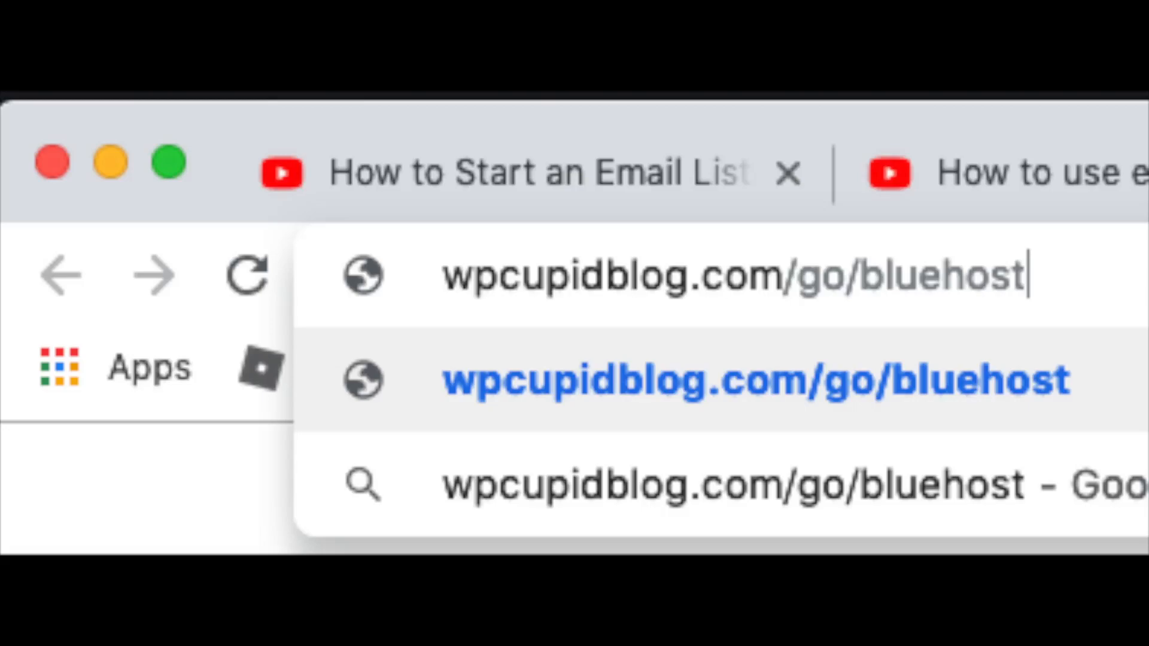
Step: Load the wpcupidblog.com/go/bluehost referral link in Chrome
{"action": "key", "text": "Enter"}
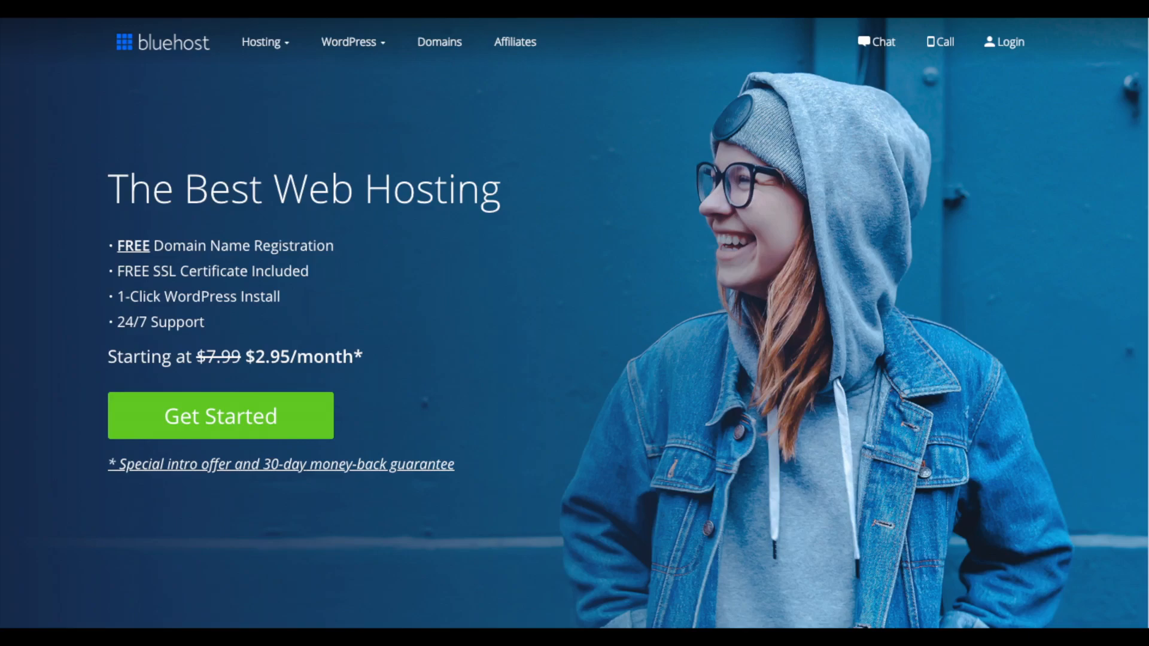
Step: Use Get Started to show the basic, plus and choice plus plan comparison
{"action": "left_click", "coordinate": [220, 416]}
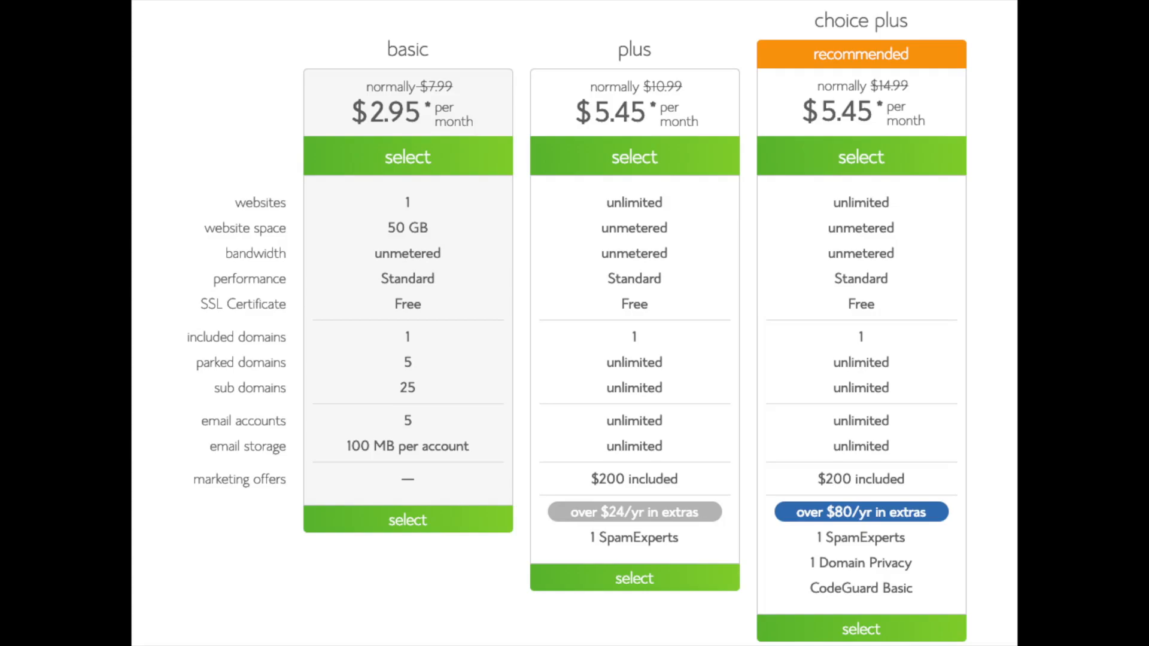
Step: Select a hosting plan and choose a domain for the new site
{"action": "left_click", "coordinate": [860, 157]}
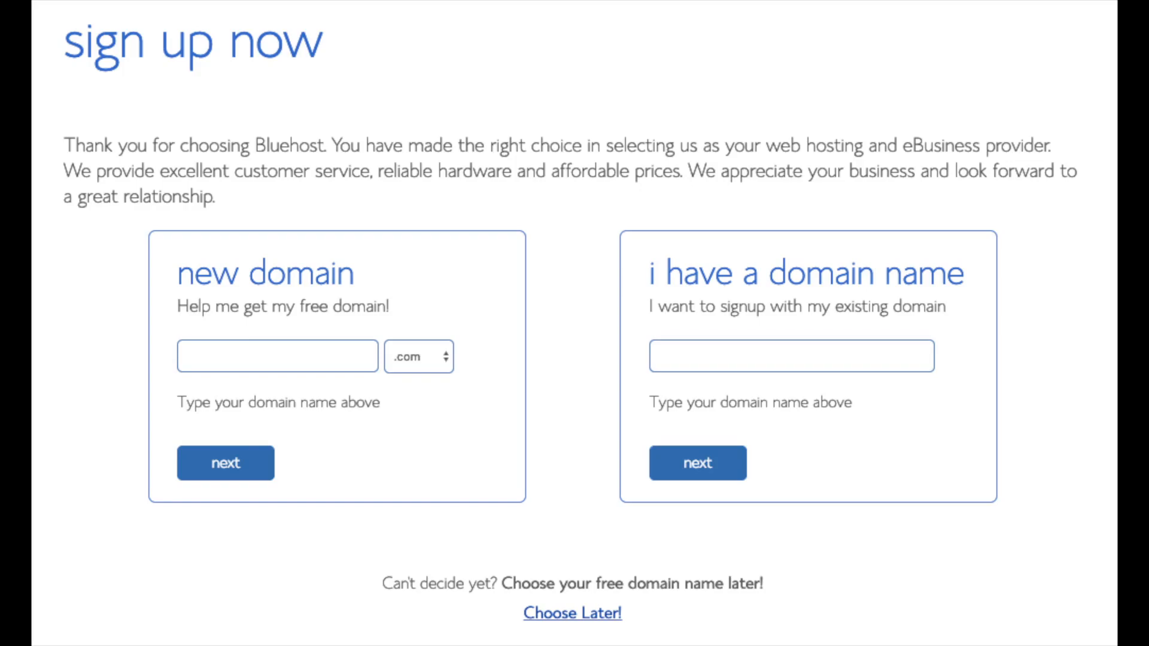
{"action": "left_click", "coordinate": [418, 356]}
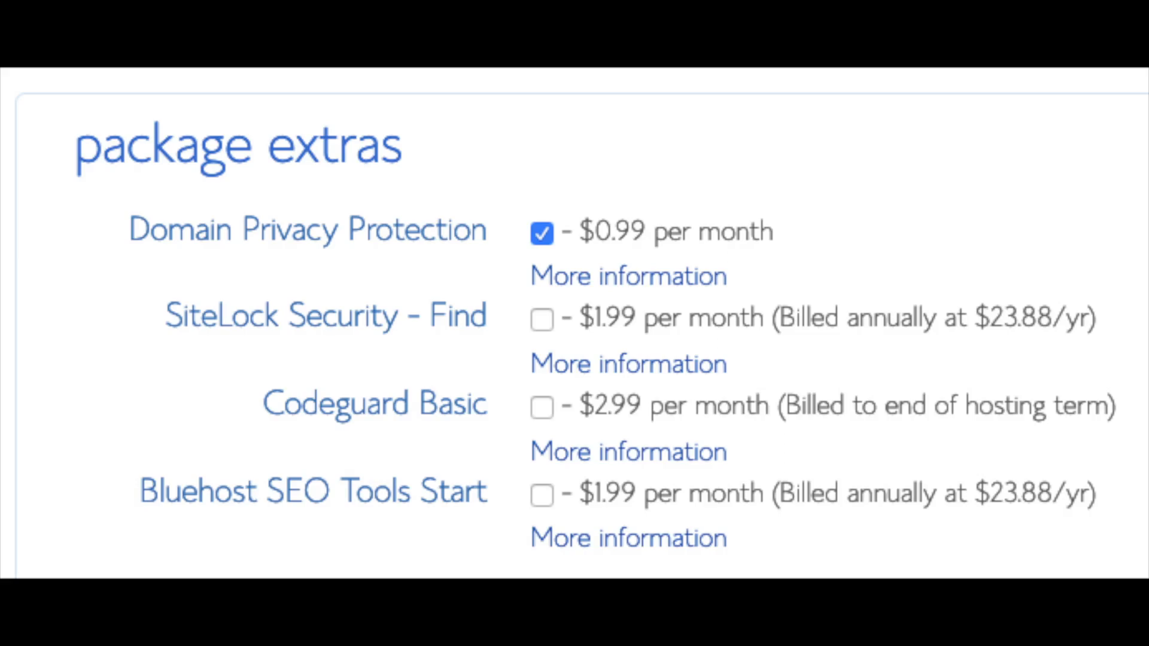
Step: Review the Codeguard Basic details, then agree to the terms and submit the order
{"action": "left_click", "coordinate": [628, 276]}
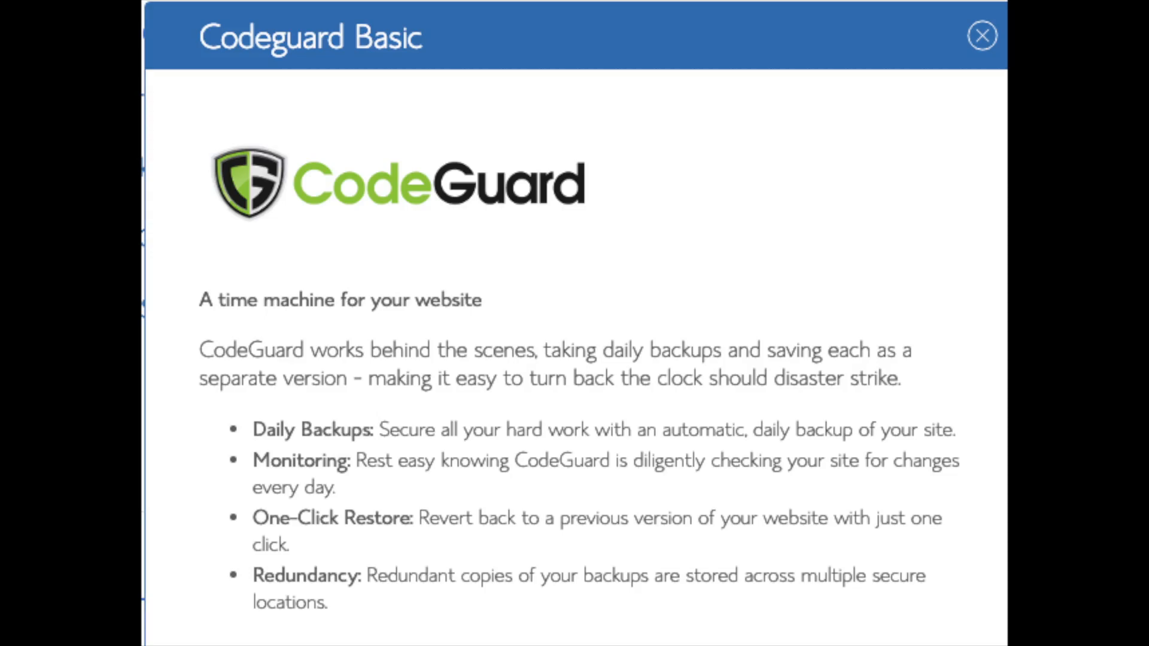
{"action": "left_click", "coordinate": [982, 36]}
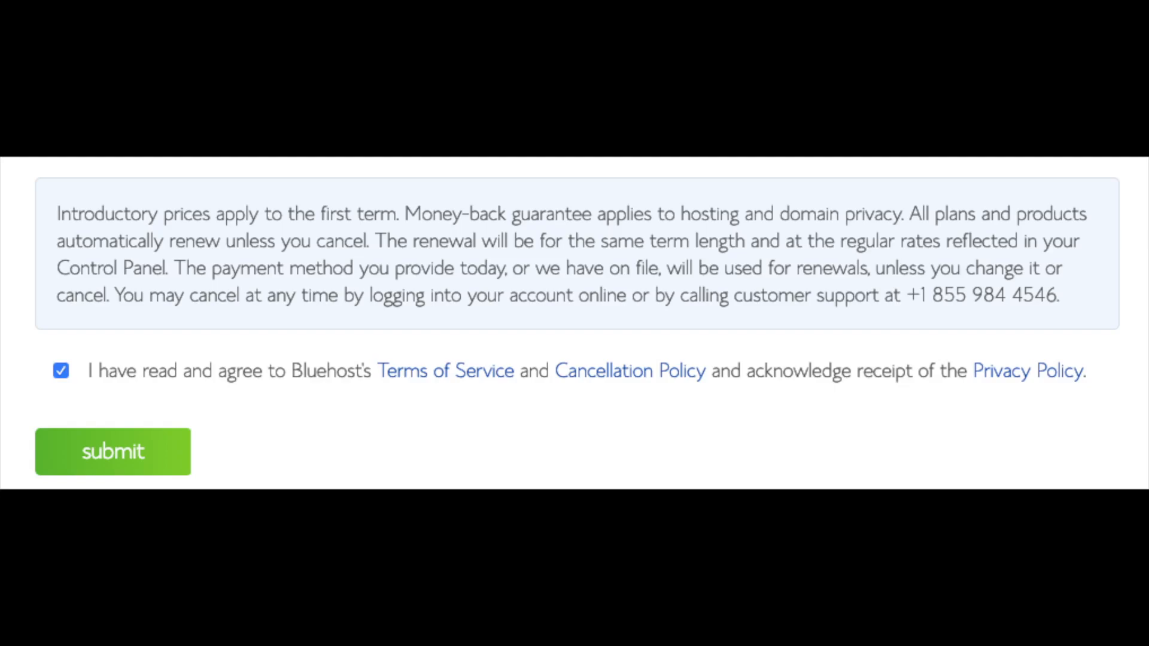
{"action": "left_click", "coordinate": [112, 451]}
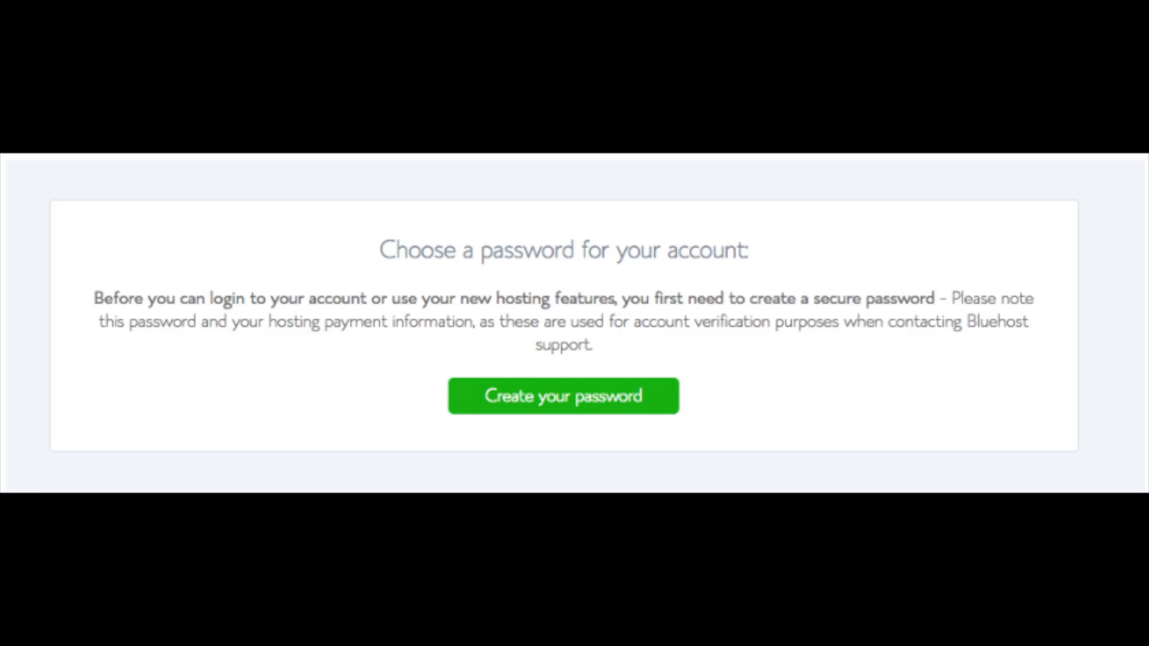
Step: Create and confirm the new account password, then log in with it
{"action": "left_click", "coordinate": [563, 396]}
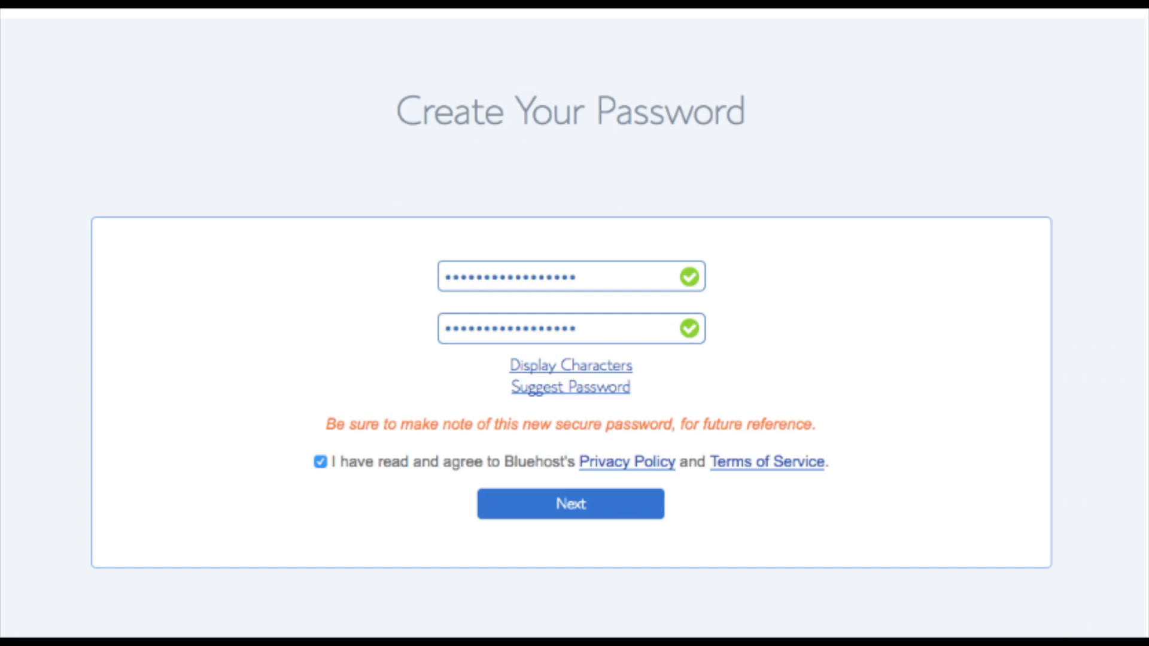
{"action": "left_click", "coordinate": [571, 504]}
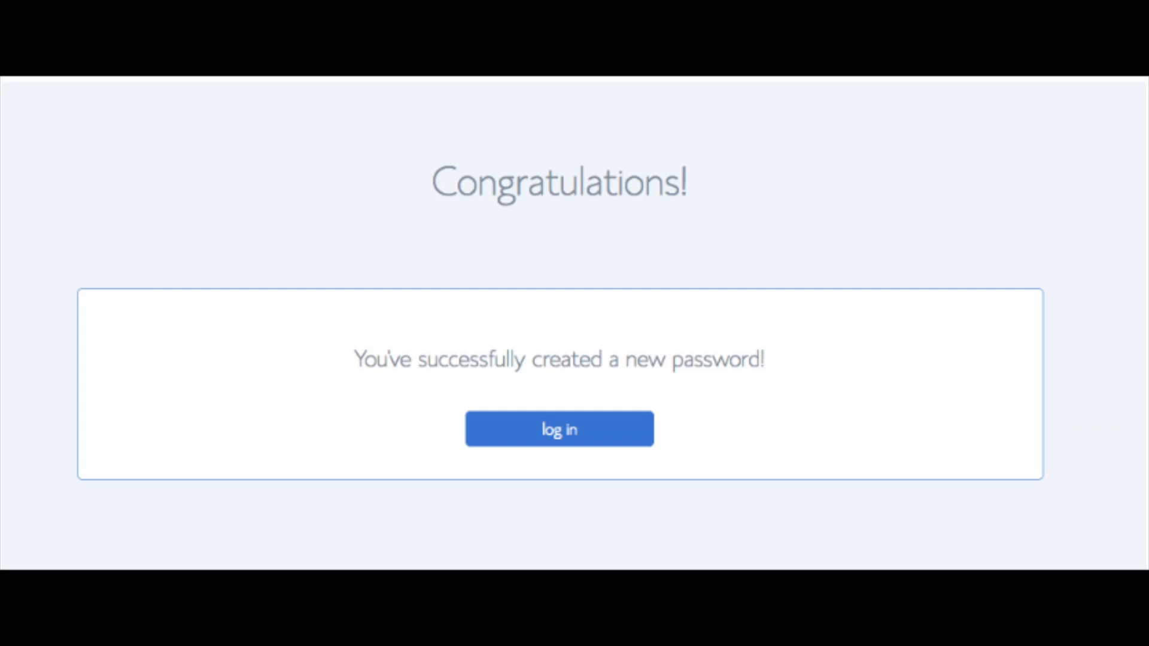
{"action": "left_click", "coordinate": [559, 428]}
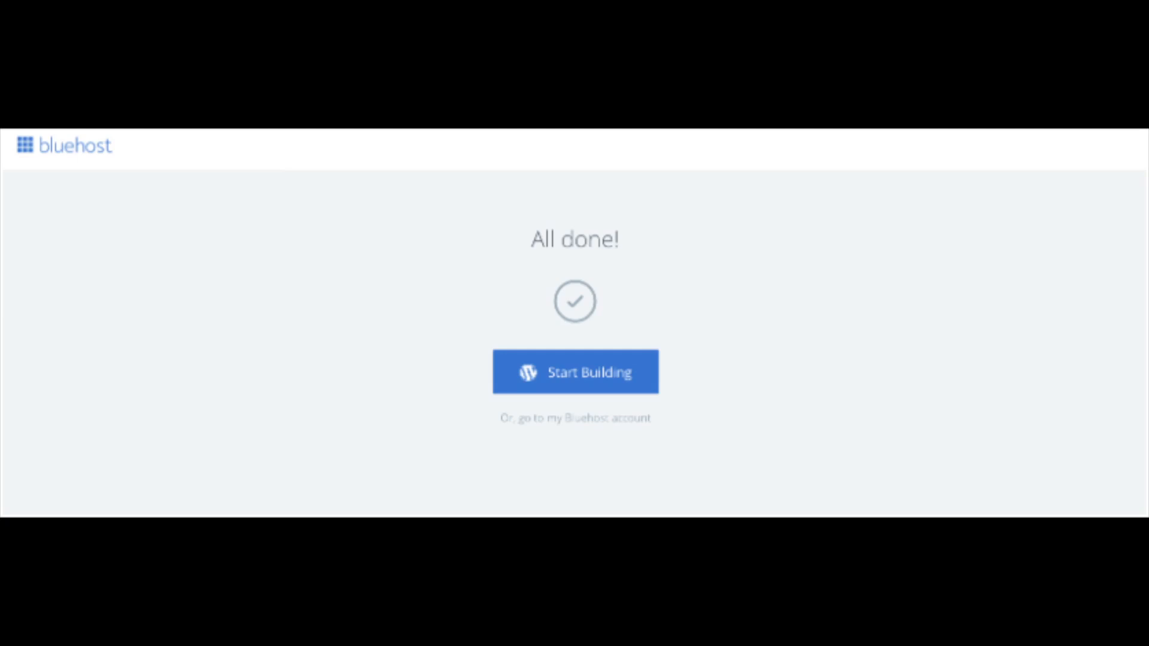
Step: Start building in WordPress and skip the guided site setup to reach the dashboard
{"action": "left_click", "coordinate": [575, 372]}
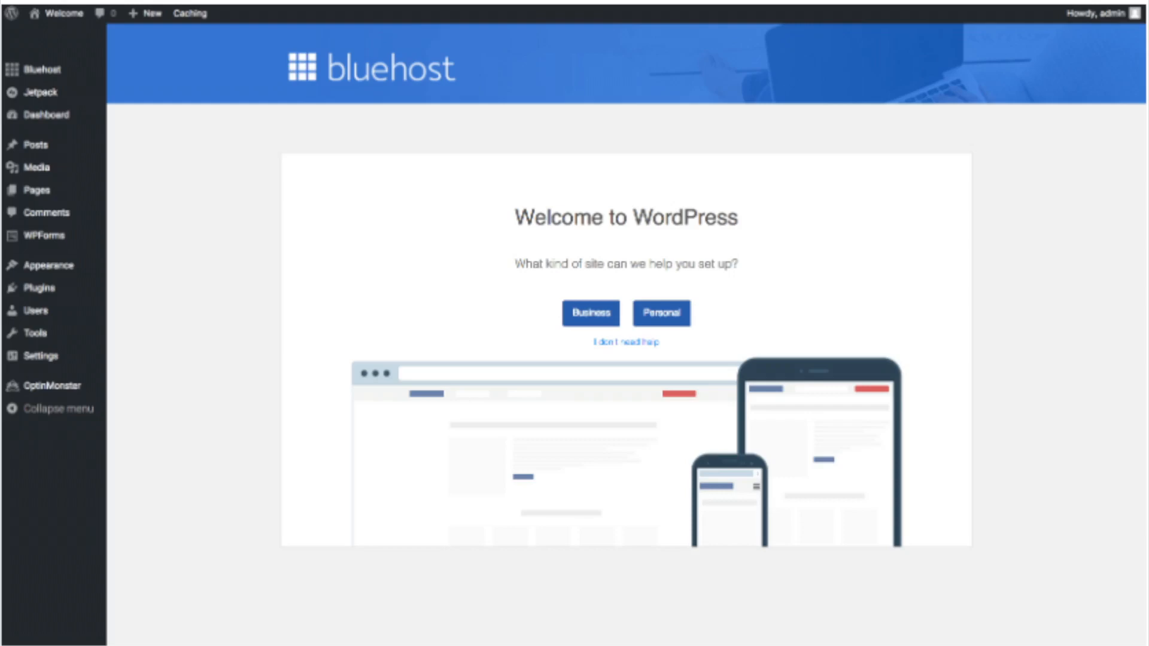
{"action": "left_click", "coordinate": [40, 70]}
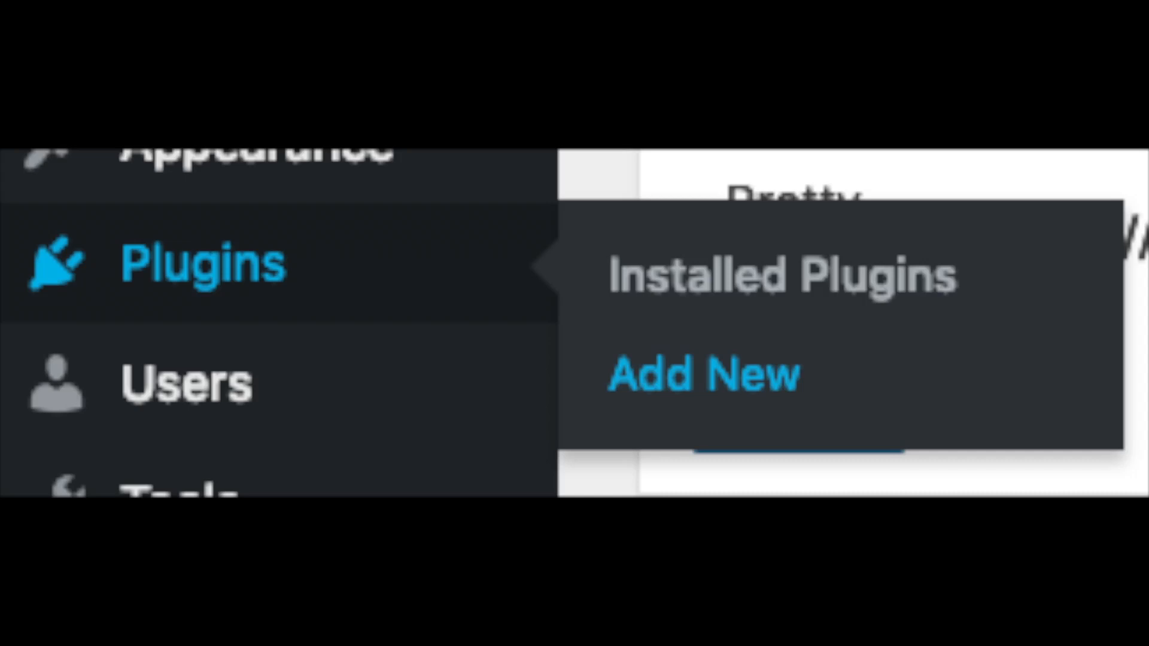
Step: Open Plugins > Add New to see featured plugins like Akismet, Jetpack and Classic Editor
{"action": "left_click", "coordinate": [701, 374]}
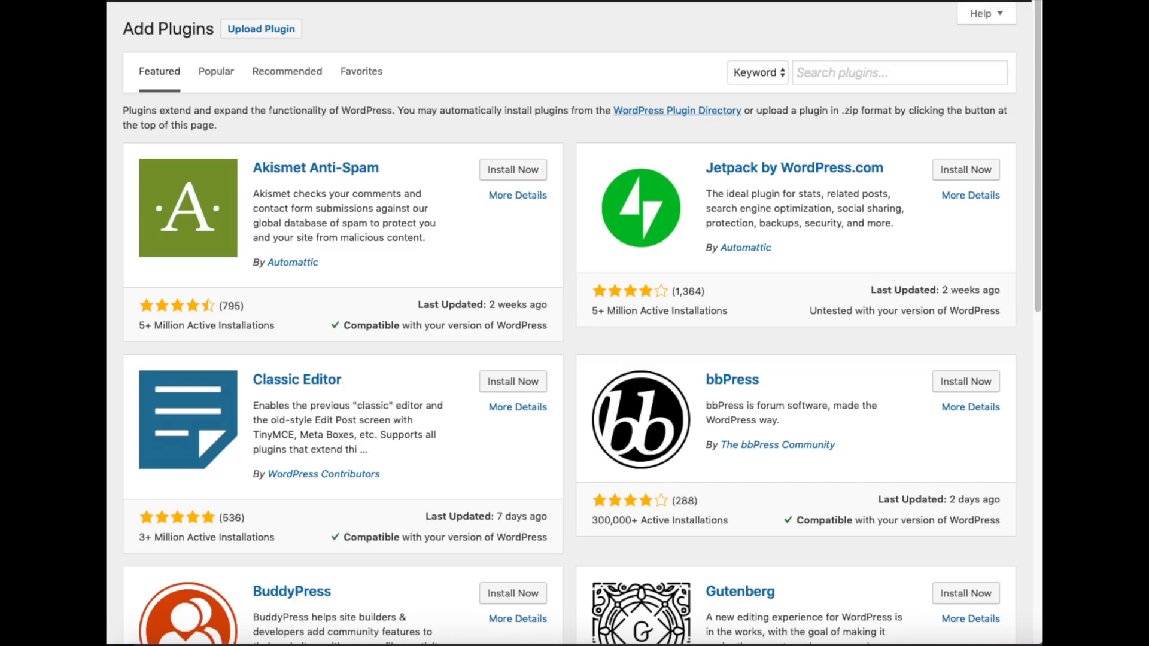
{"action": "mouse_move", "coordinate": [73, 90]}
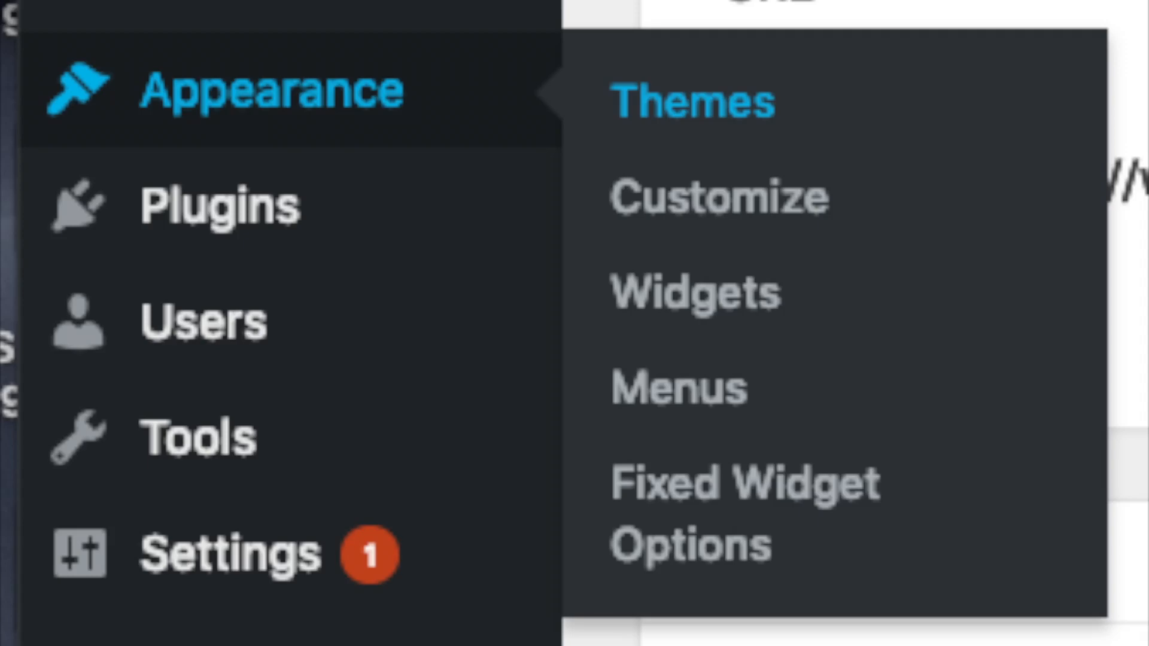
Step: Preview the codepress corporate theme, then show ThemeForest's WordPress theme categories
{"action": "left_click", "coordinate": [691, 102]}
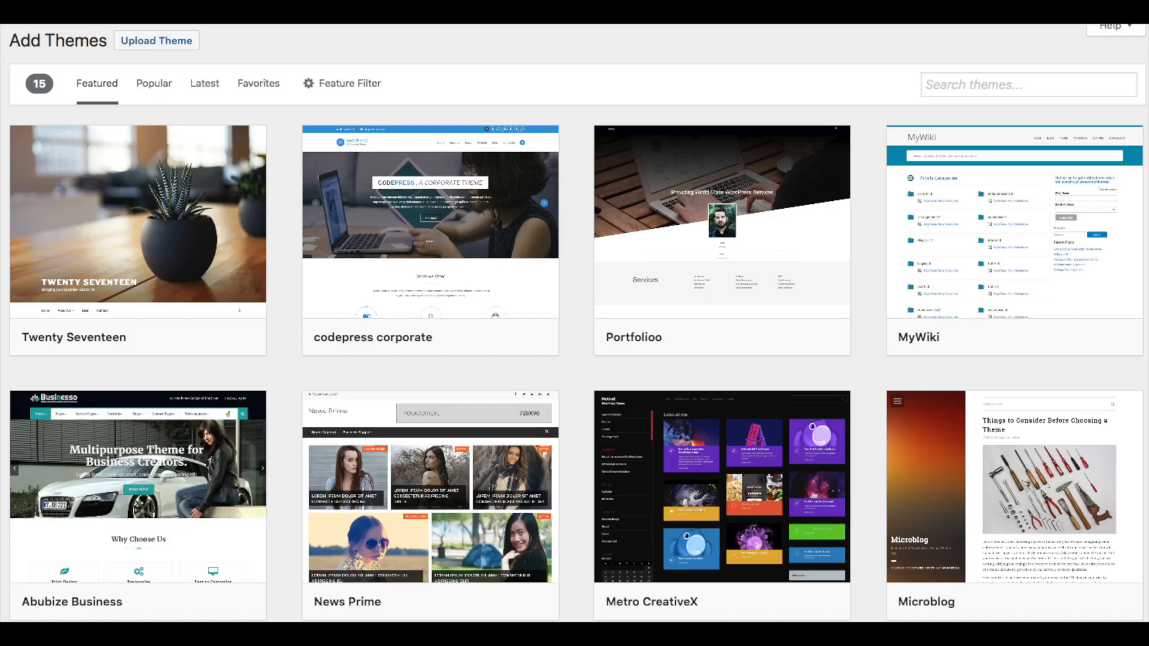
{"action": "left_click", "coordinate": [154, 76]}
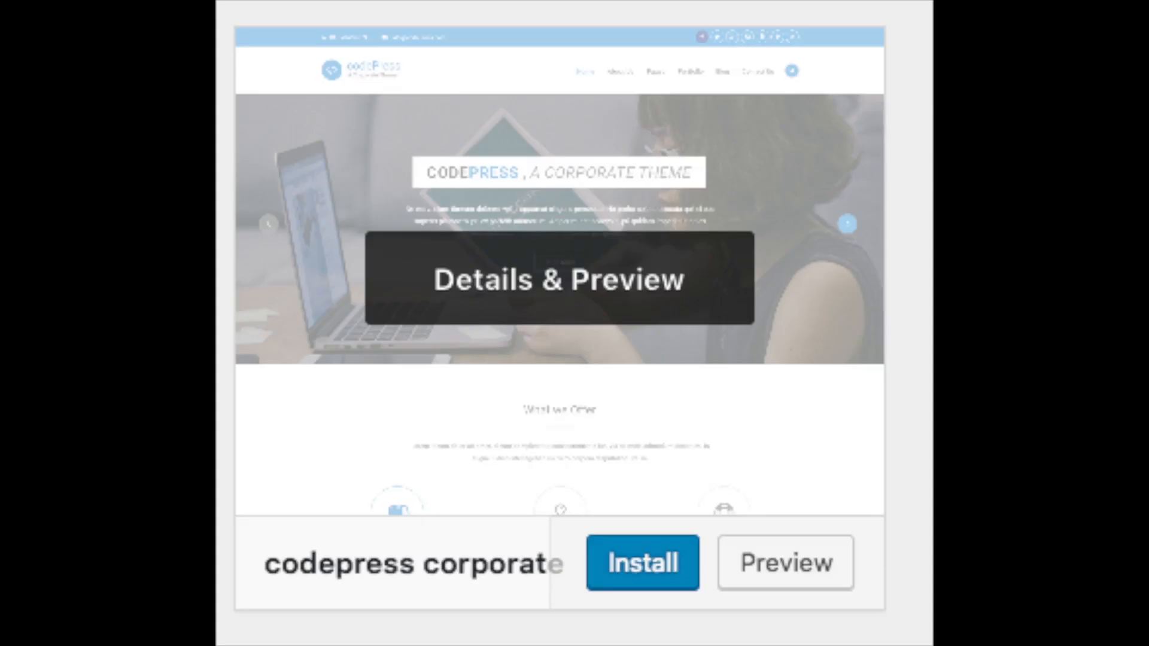
{"action": "left_click", "coordinate": [643, 563]}
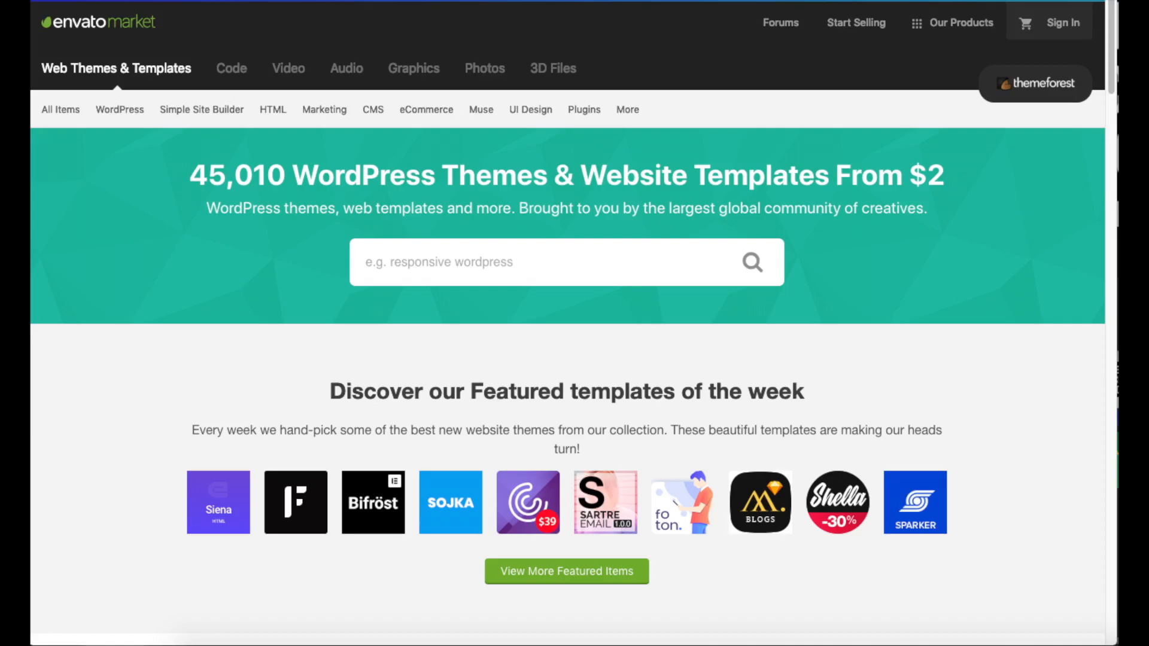
{"action": "left_click", "coordinate": [119, 109]}
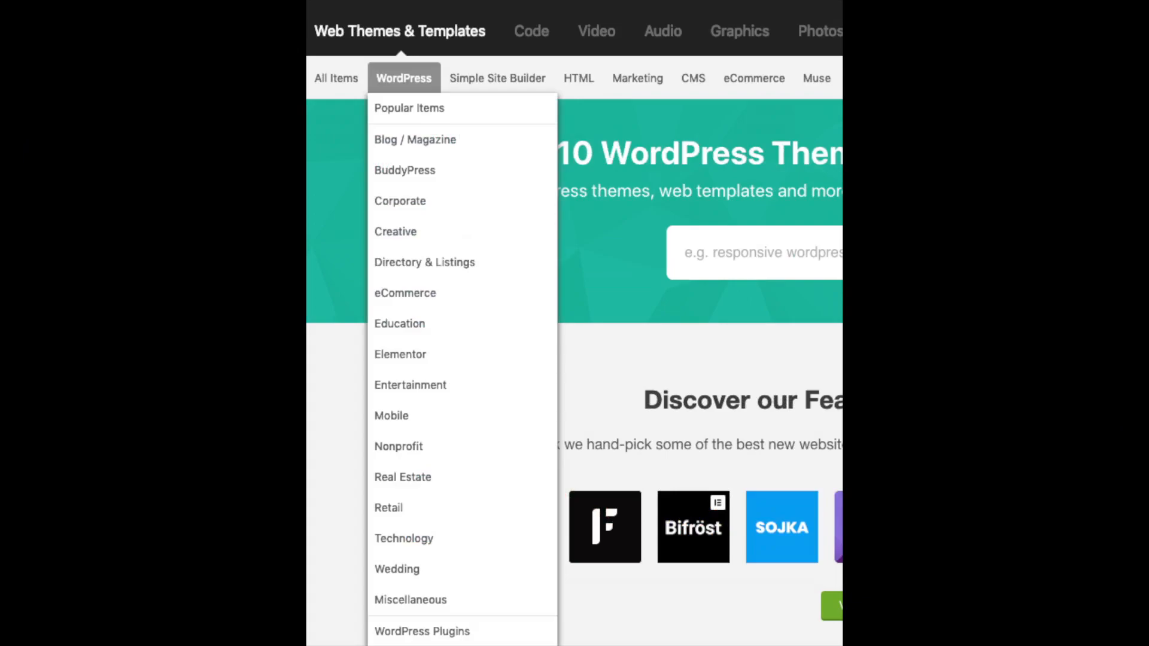